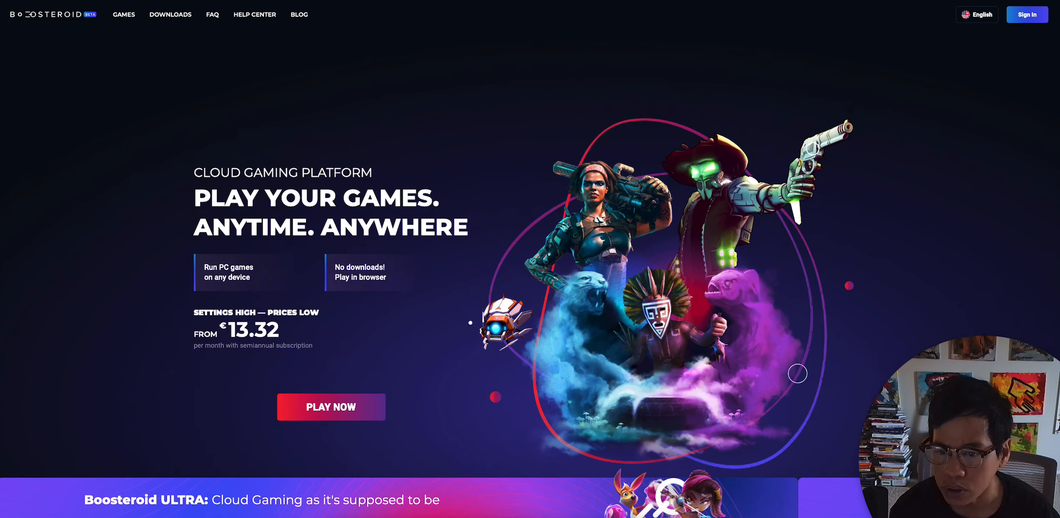
{"action": "mouse_move", "coordinate": [509, 292]}
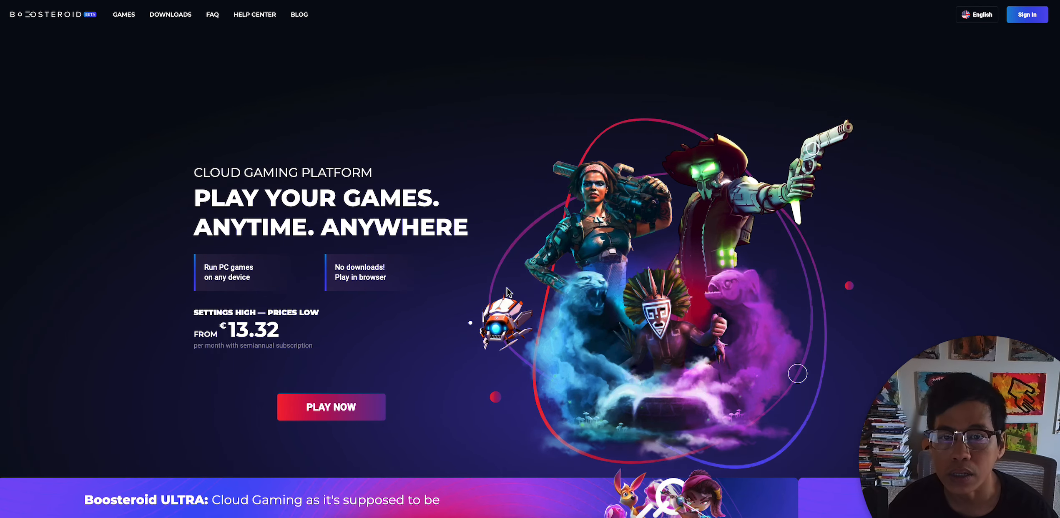
{"action": "mouse_move", "coordinate": [493, 50]}
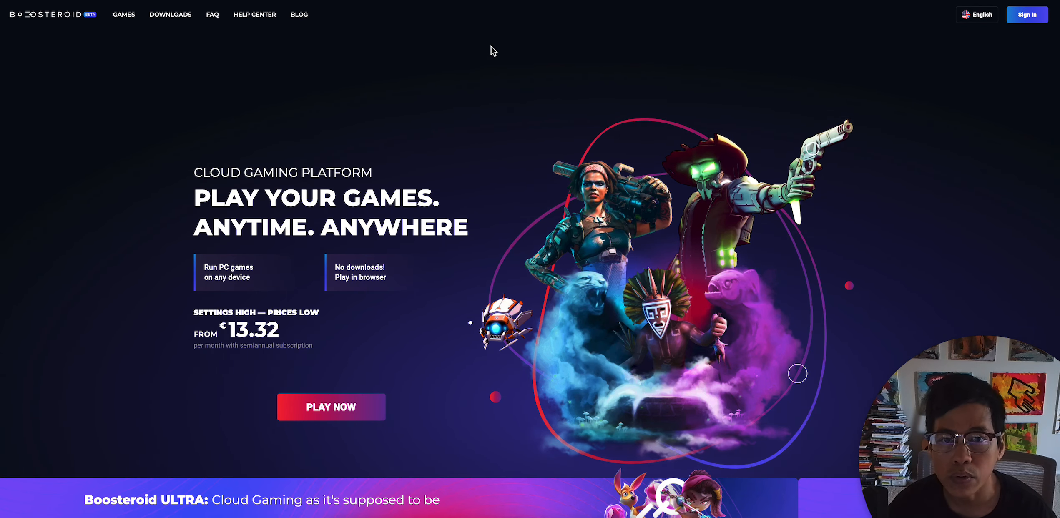
- Open the Games library and scroll down to titles like Fall Guys and Rust
{"action": "left_click", "coordinate": [124, 15]}
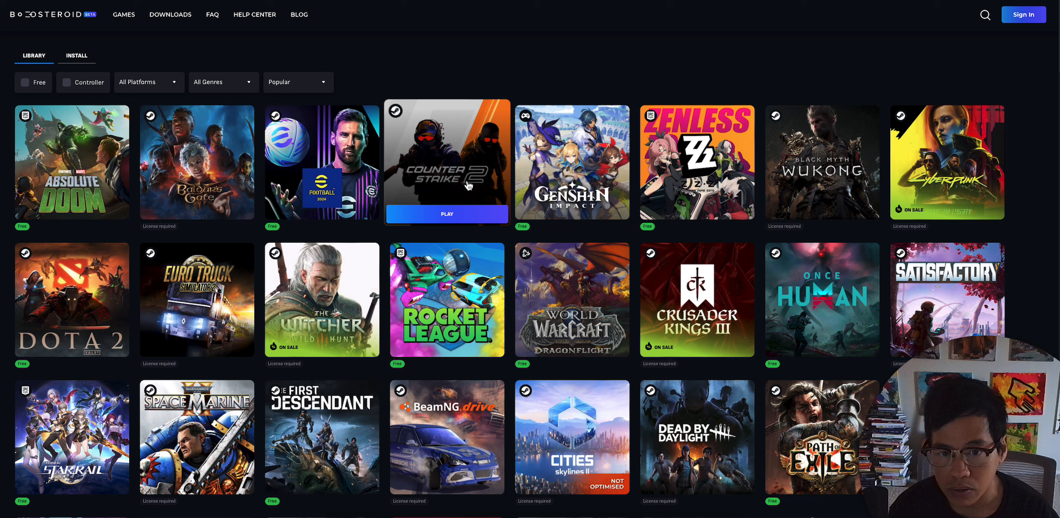
{"action": "mouse_move", "coordinate": [623, 36]}
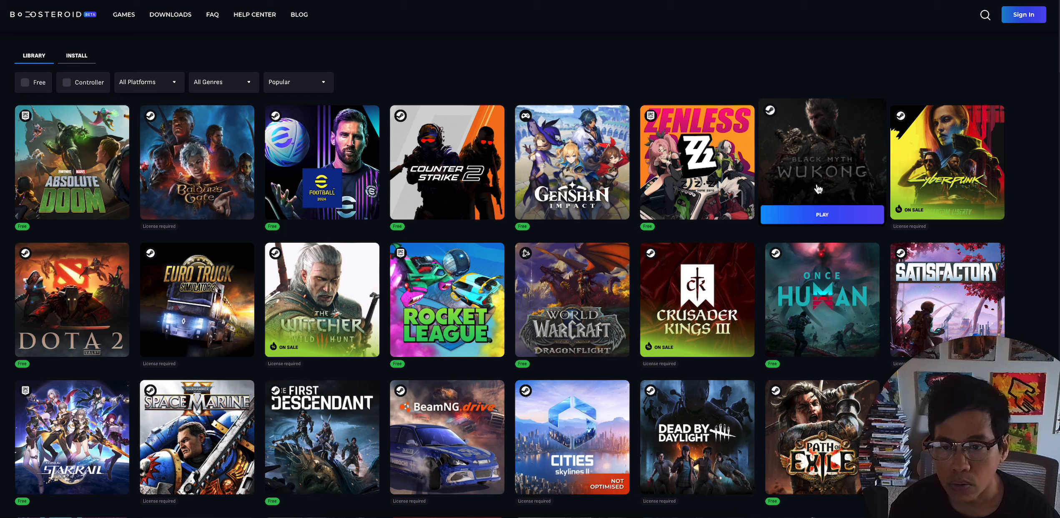
{"action": "mouse_move", "coordinate": [777, 75]}
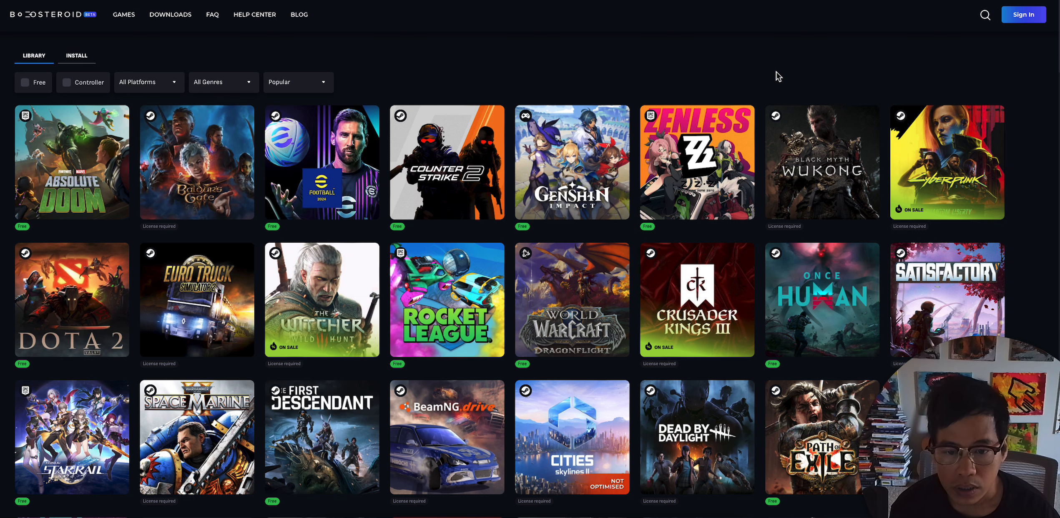
{"action": "scroll", "scroll_direction": "down", "scroll_amount": 3}
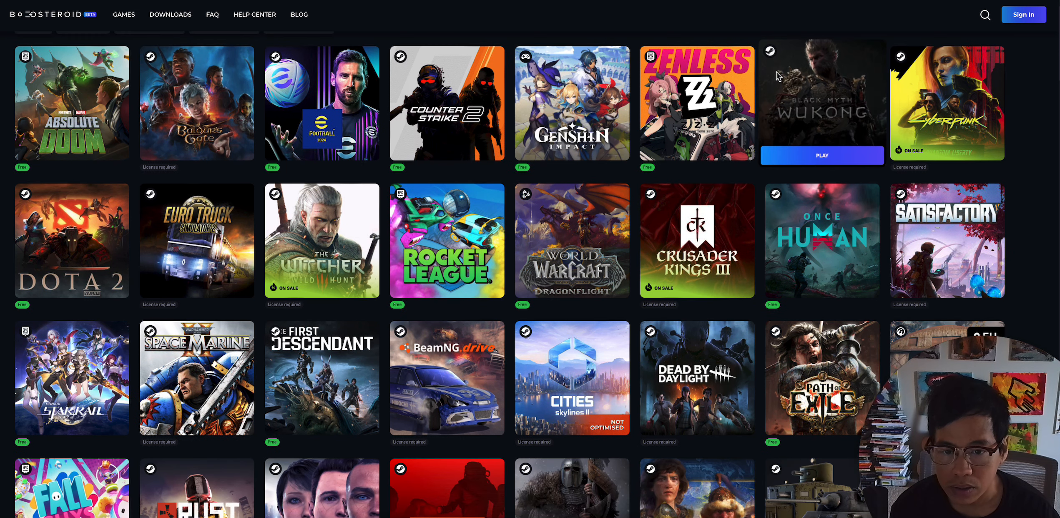